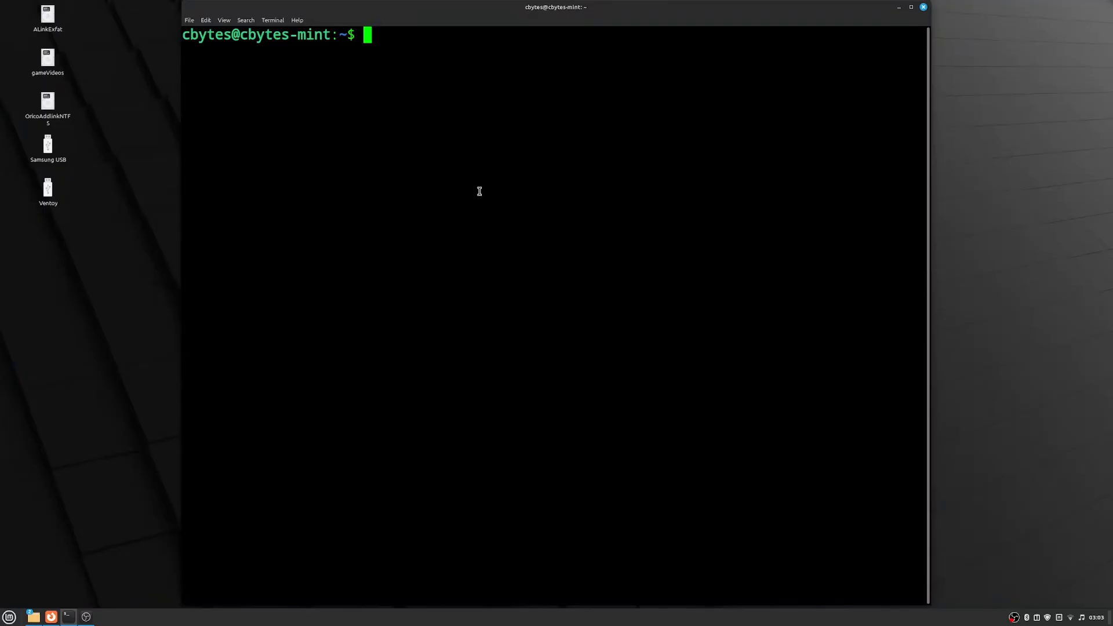
Step: Type 'sudo' at the empty shell prompt to begin a command
type("sudo apt install floorp")
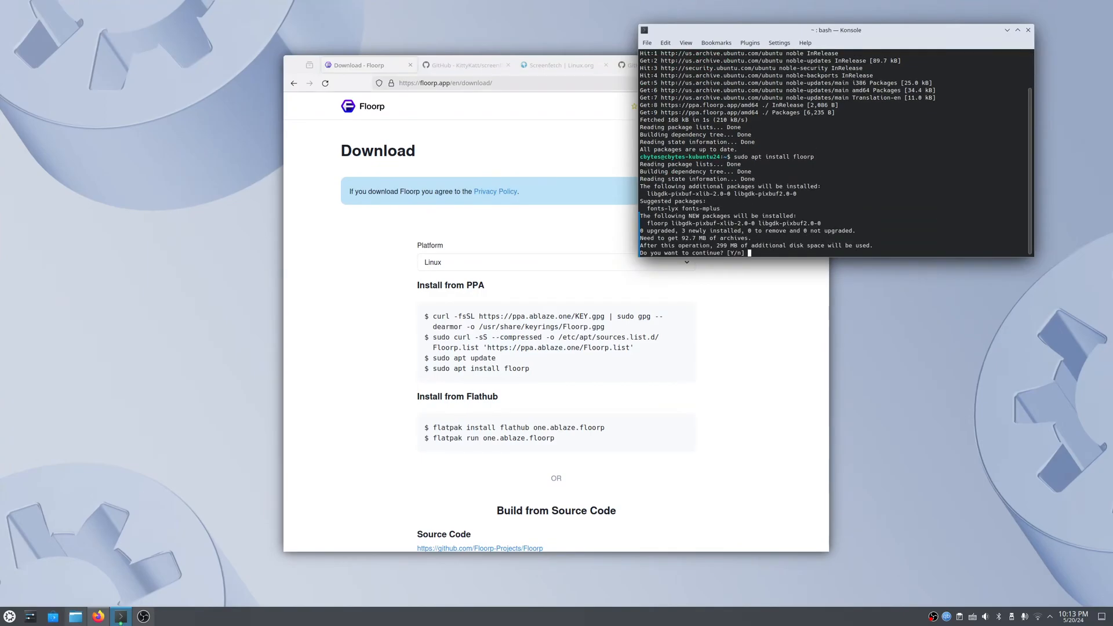
Step: Answer 'y' to install floorp with its additional required packages
type("y")
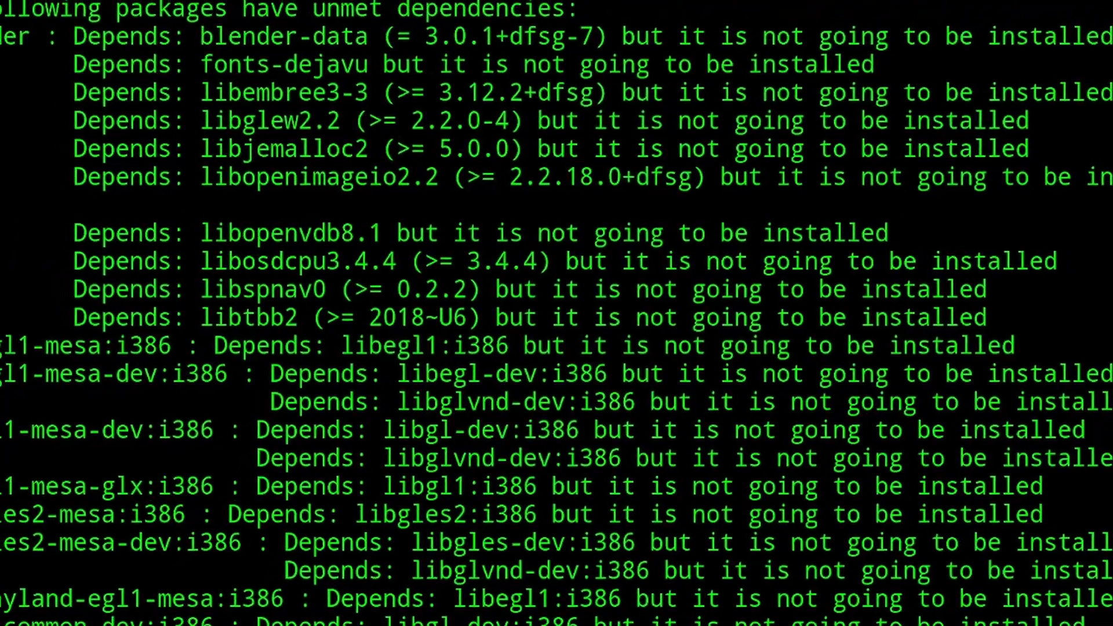
Step: Scroll past the unmet-dependency output and run ./benchmark-launcher-cli
scroll("down", 3)
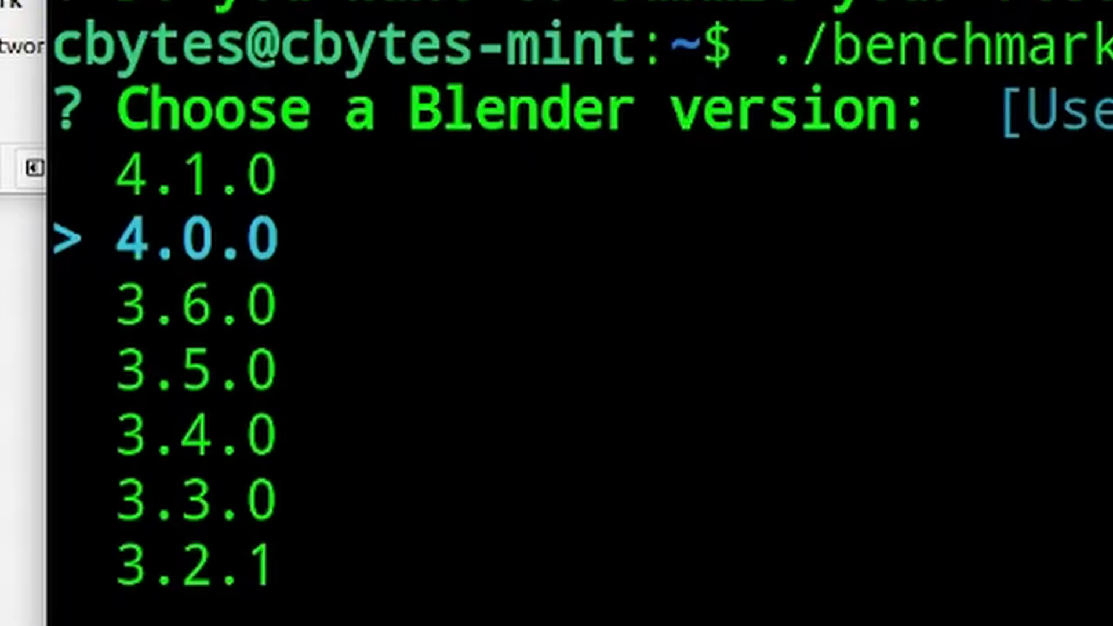
Step: Select Blender 3.6.0 in the launcher's version list
key("Down")
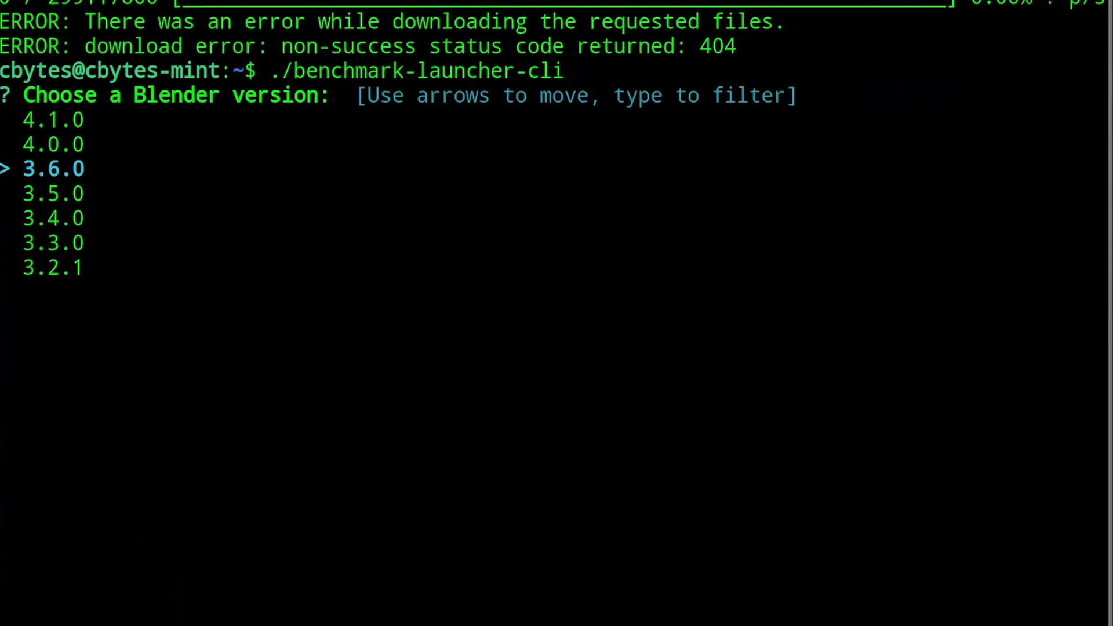
key("Down")
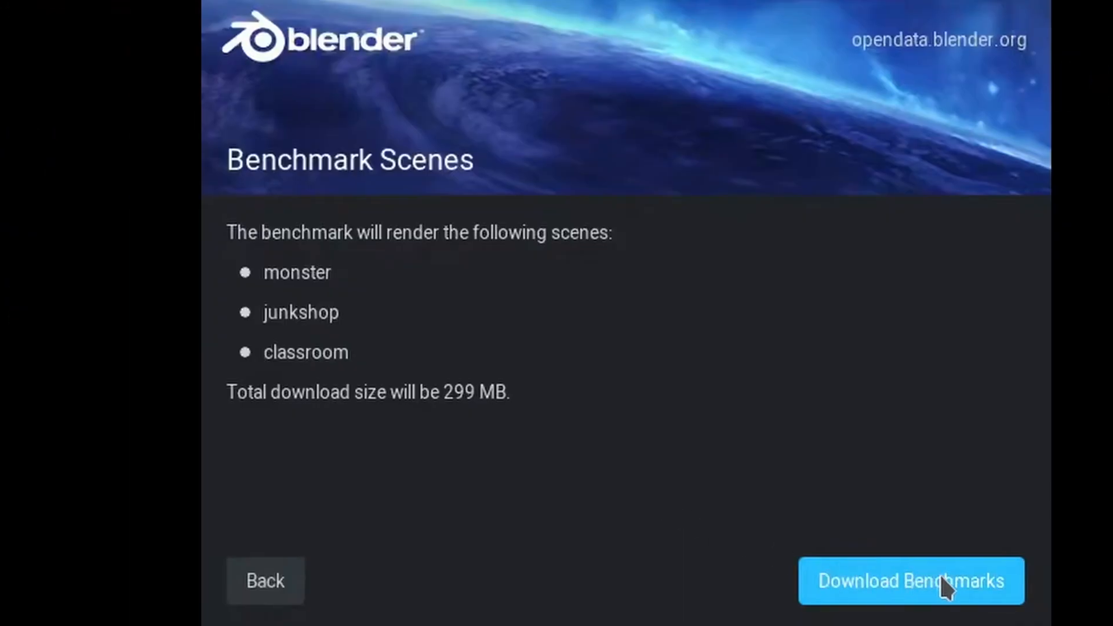
Step: Download the monster, junkshop and classroom scenes (299 MB)
left_click(910, 580)
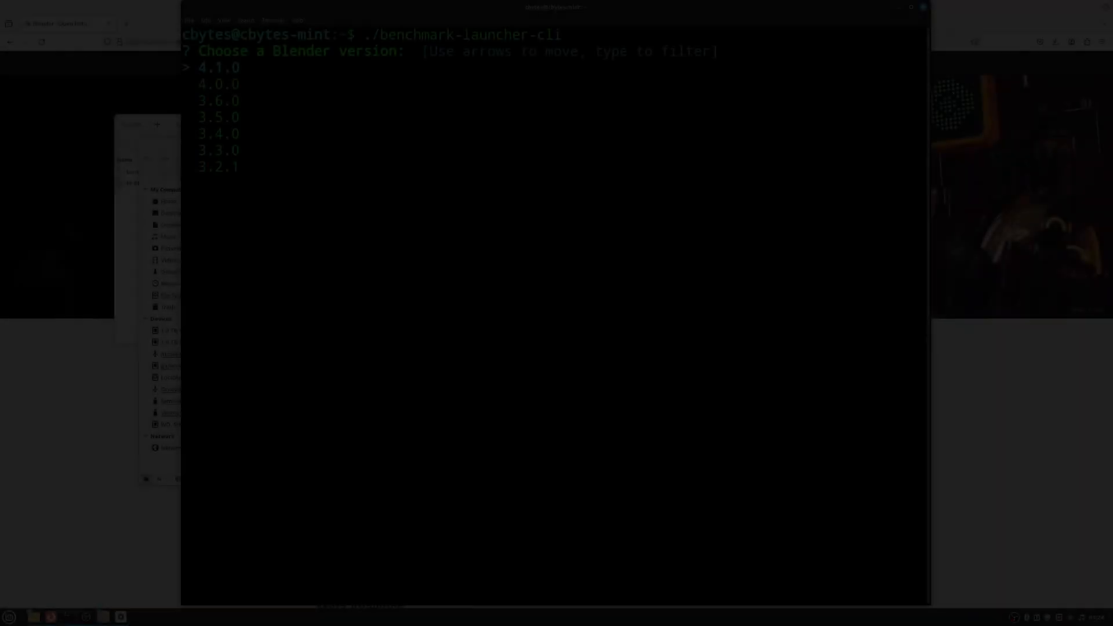
Step: Pick Blender 3.6.0 in the benchmark-launcher-cli version list and scroll the output
key("Down")
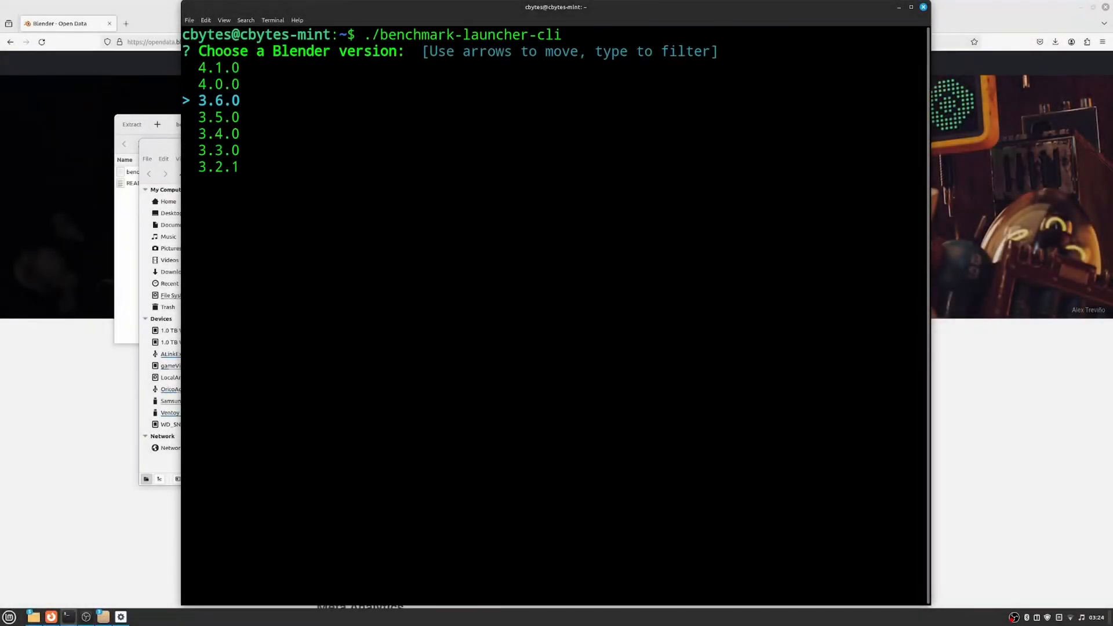
key("Up")
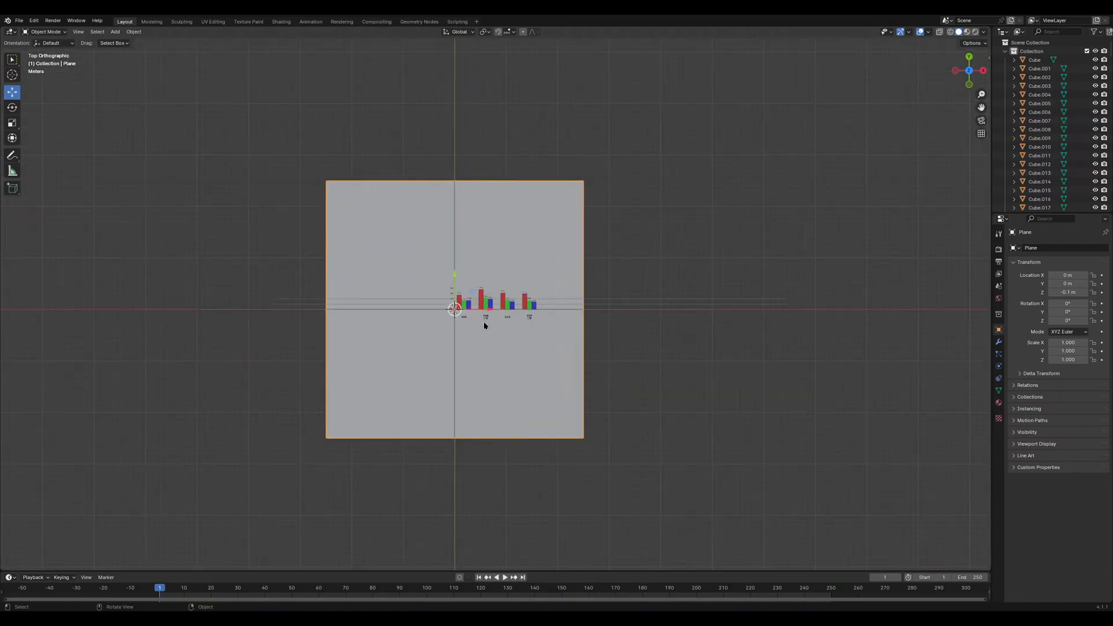
scroll("down", 3)
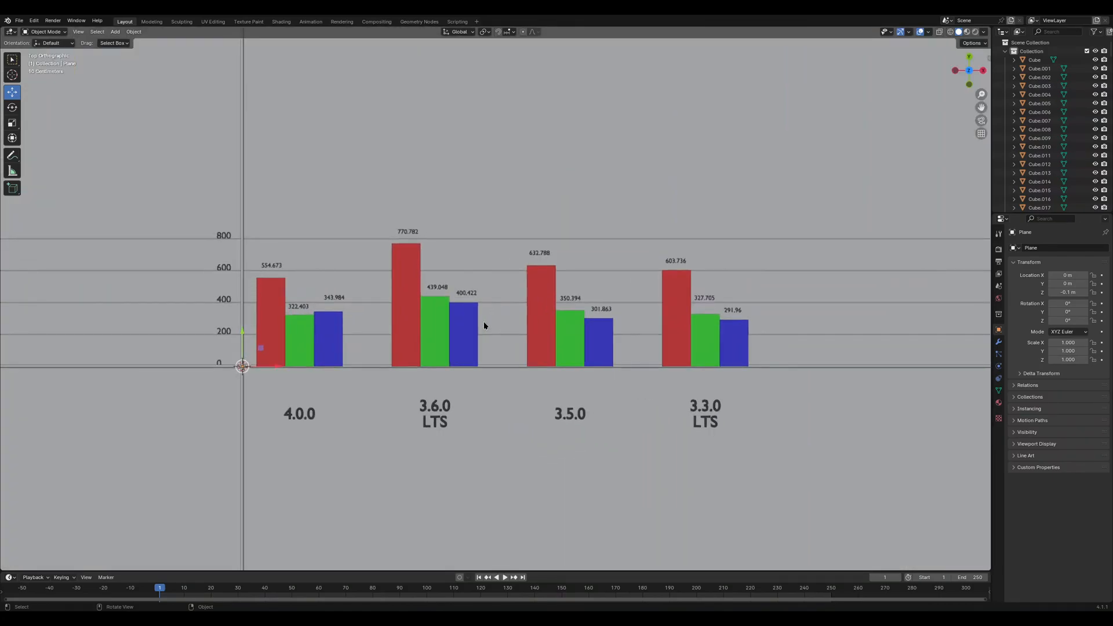